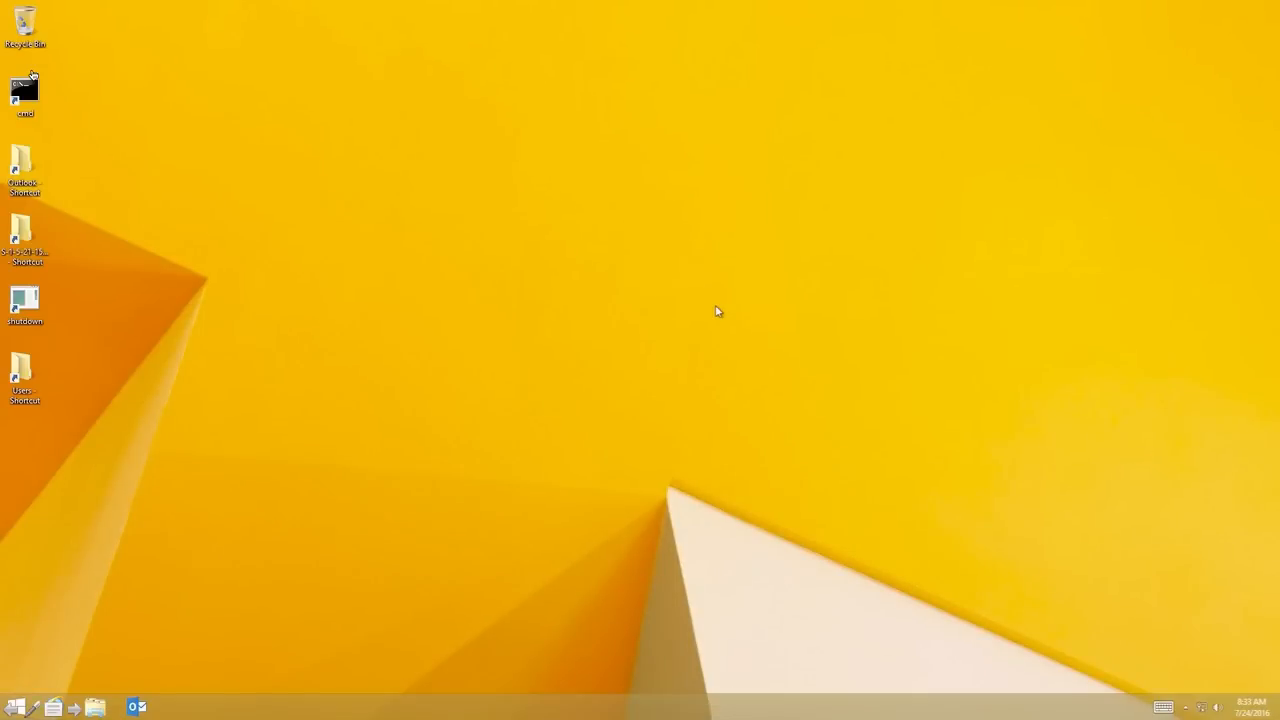
{"action": "mouse_move", "coordinate": [230, 564]}
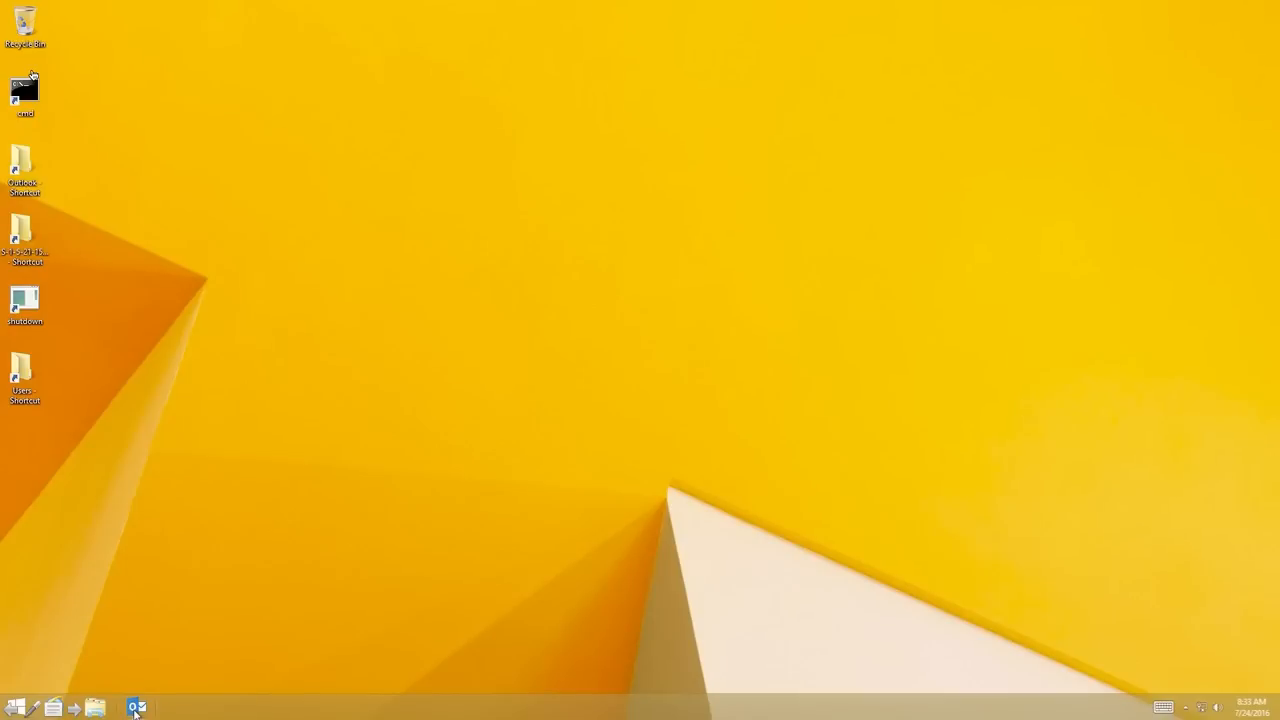
Launch Outlook from the taskbar so the Inbox message list is showing
{"action": "left_click", "coordinate": [136, 708]}
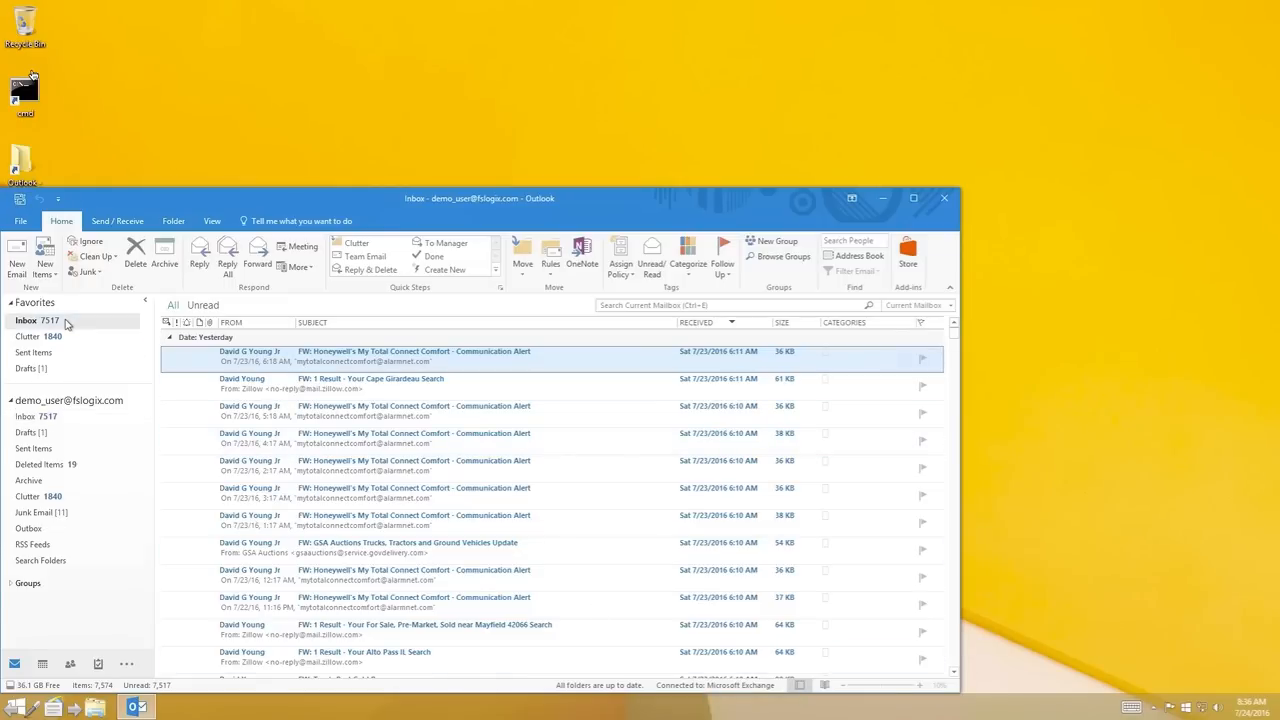
{"action": "mouse_move", "coordinate": [624, 304]}
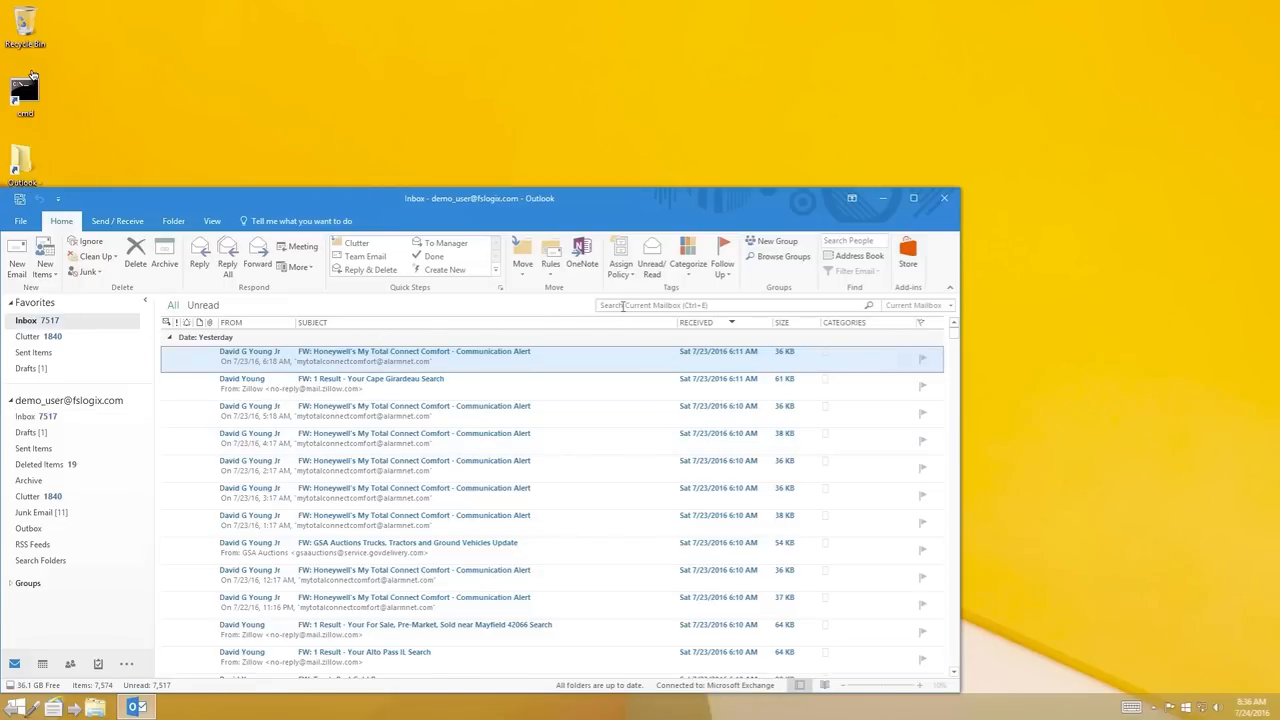
Search the current mailbox for 'demo', then clear it to enter a second search term
{"action": "type", "text": "demo"}
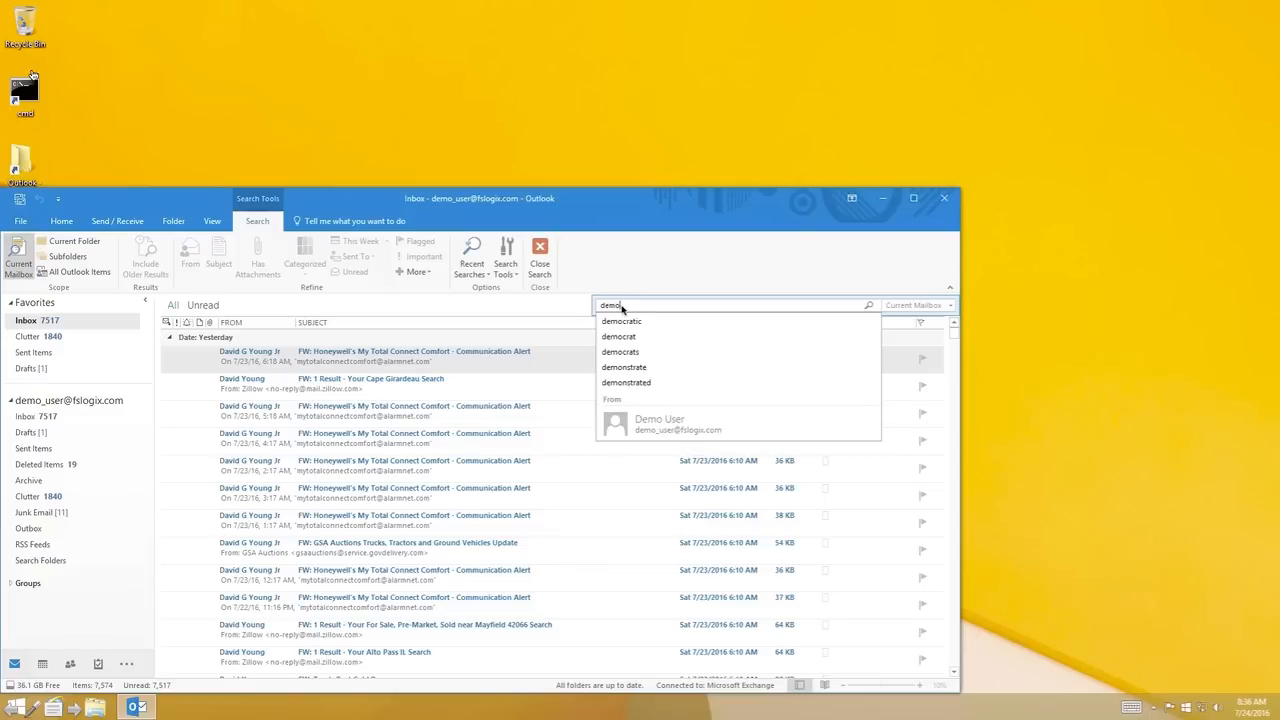
{"action": "key", "text": "Return"}
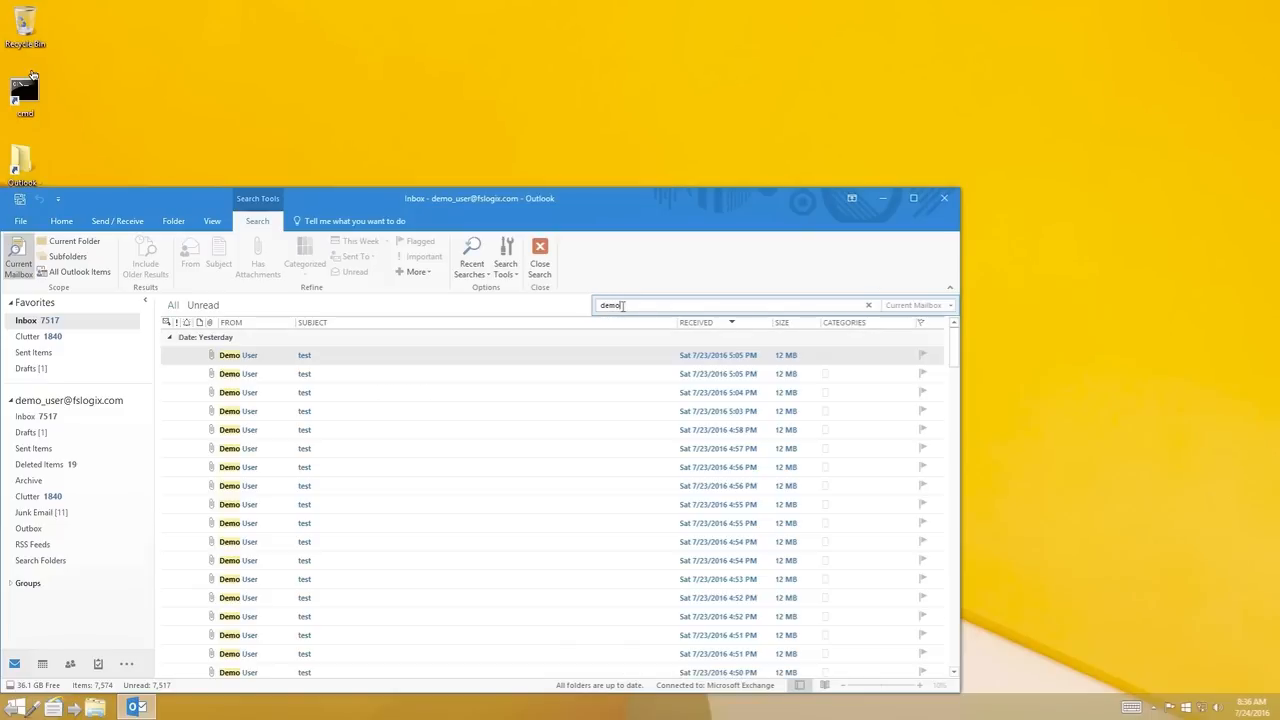
{"action": "key", "text": "BackSpace"}
{"action": "type", "text": "grayslake"}
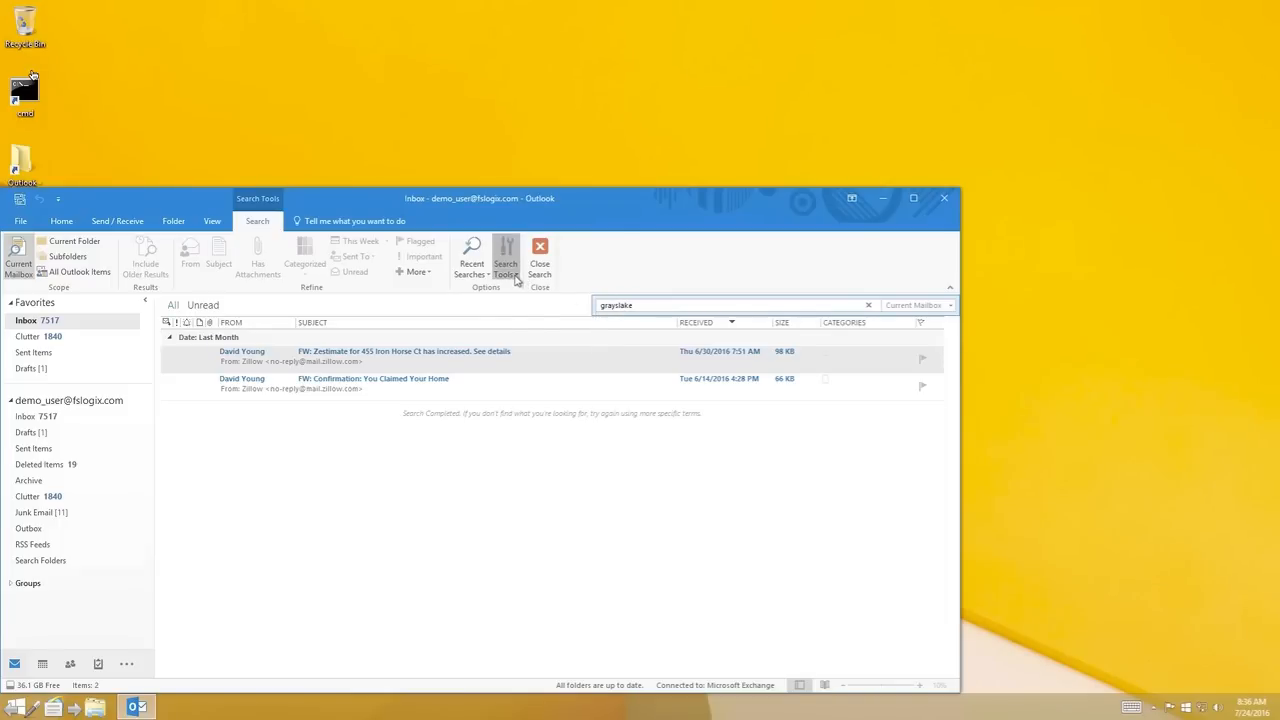
Check the Indexing Status shows 0 items remaining and dismiss the message
{"action": "left_click", "coordinate": [504, 258]}
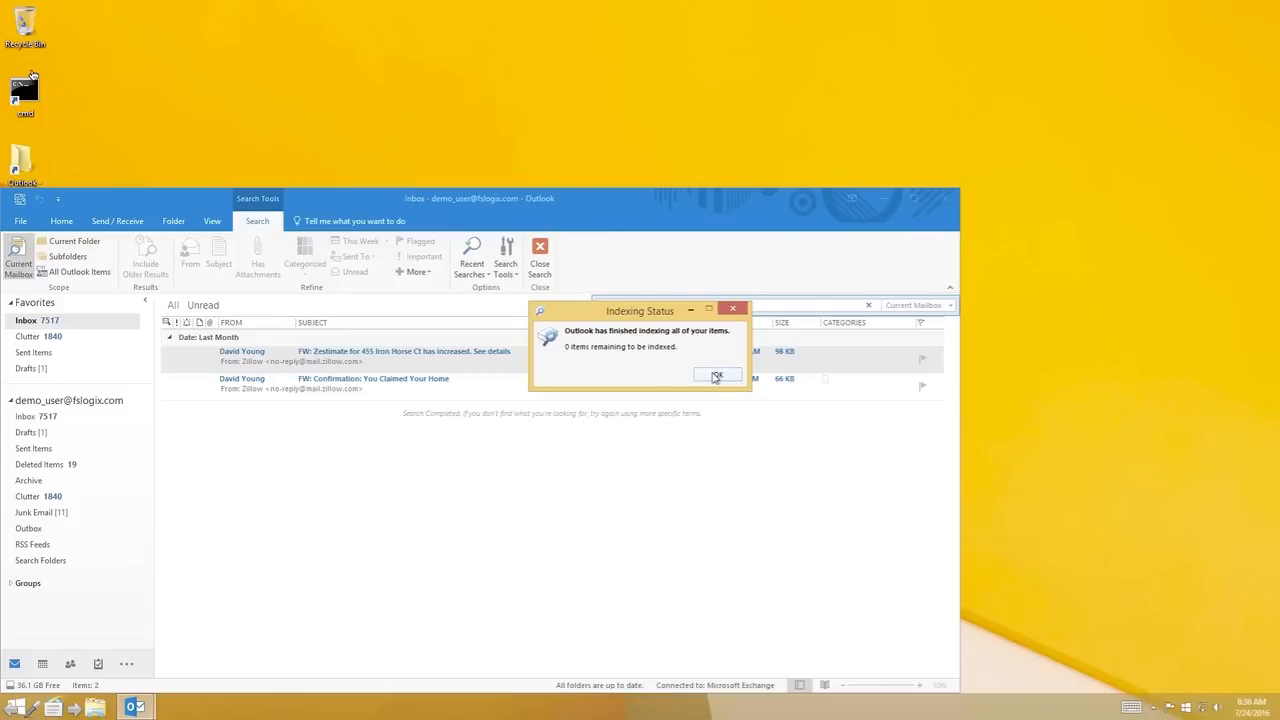
{"action": "left_click", "coordinate": [716, 376]}
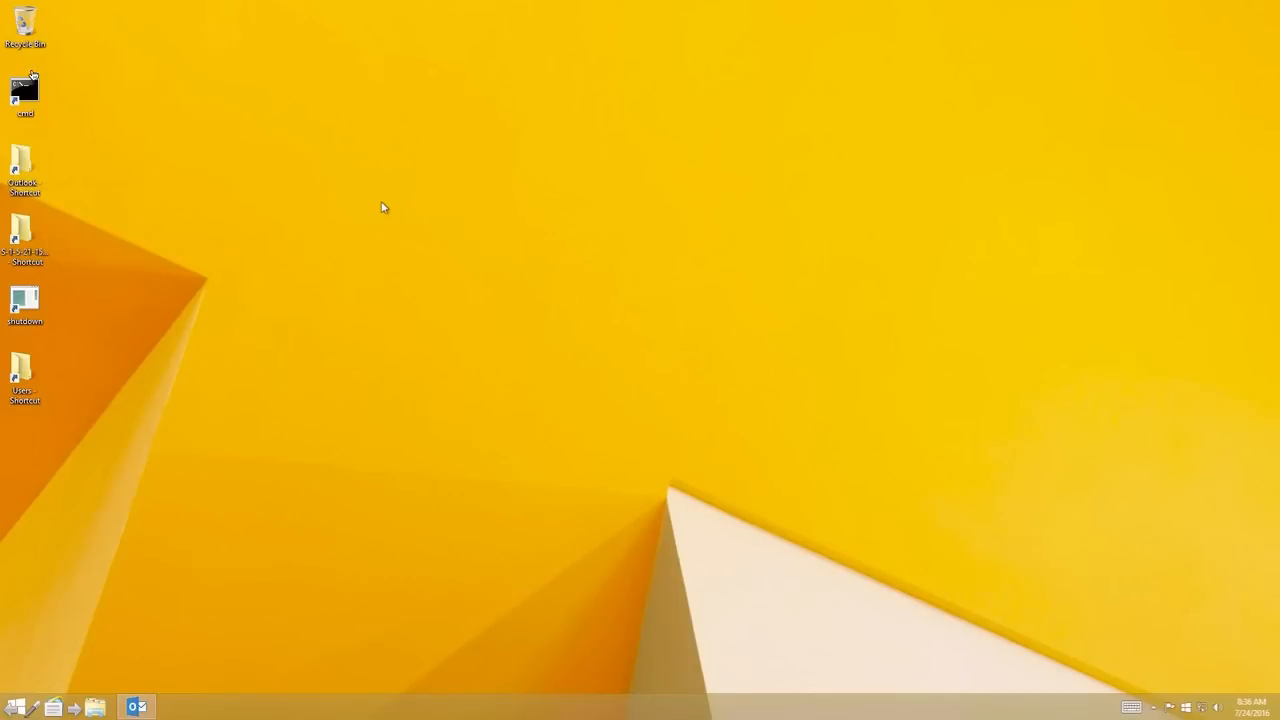
Open the Users folder and the User_Profiles network share holding the Profile_FSLogix disk image
{"action": "left_click", "coordinate": [24, 378]}
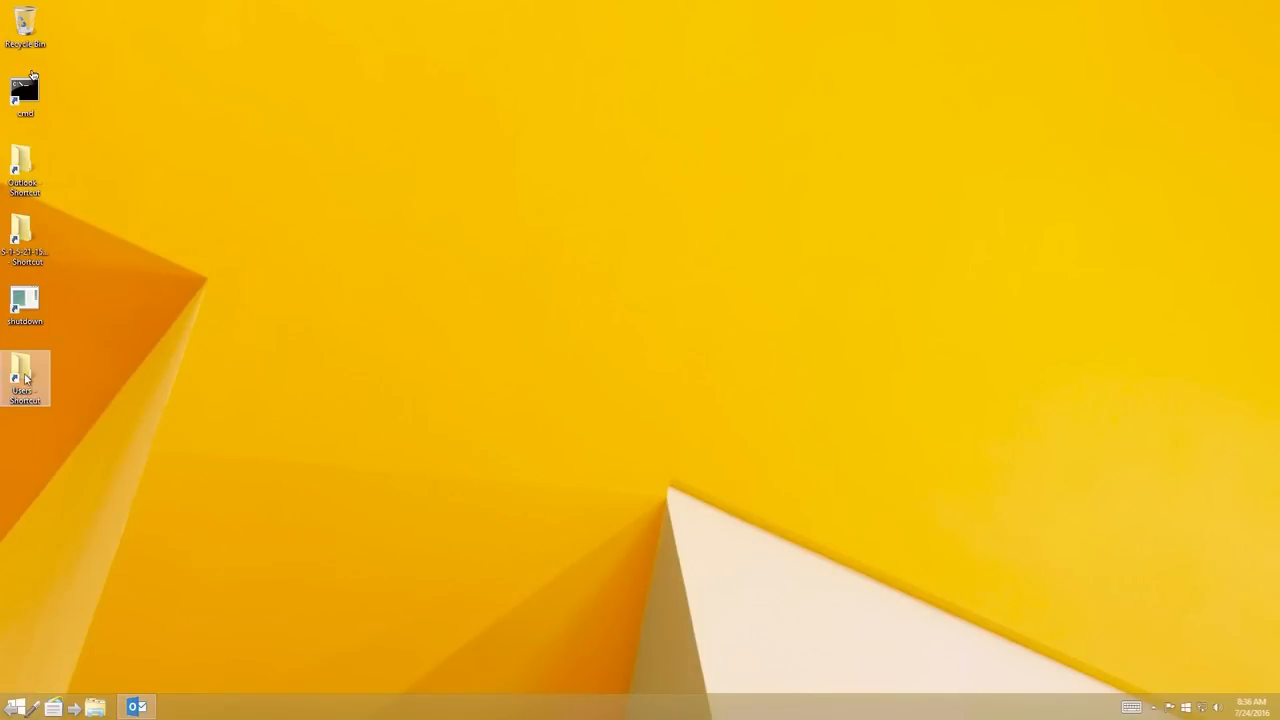
{"action": "double_click", "coordinate": [24, 378]}
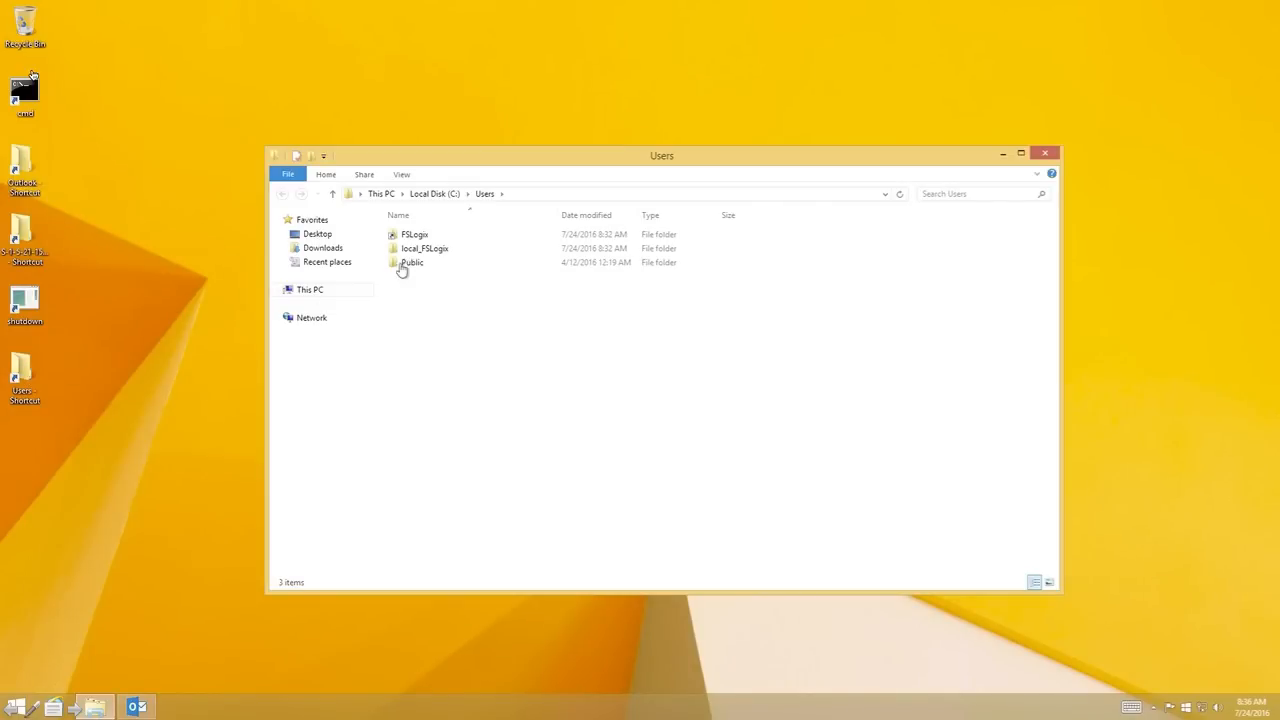
{"action": "left_click", "coordinate": [414, 234]}
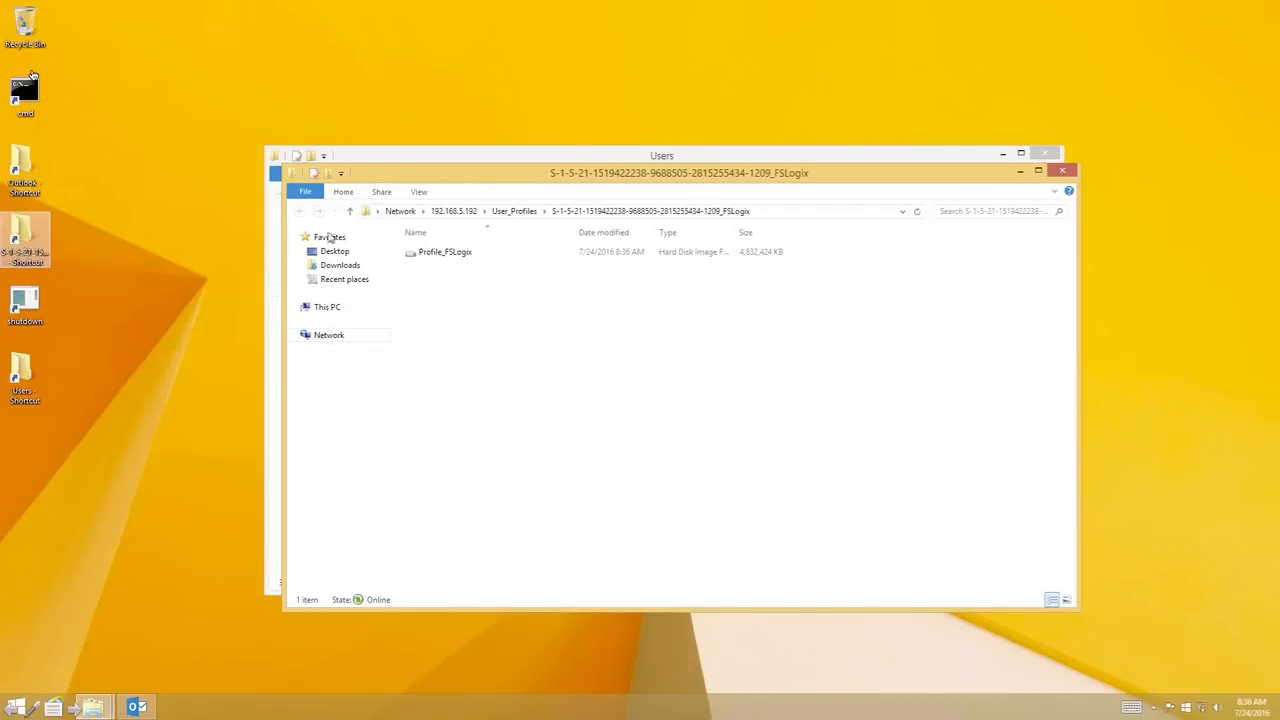
Open the local Microsoft\Outlook folder and select the larger OST file to show its size
{"action": "left_click", "coordinate": [444, 252]}
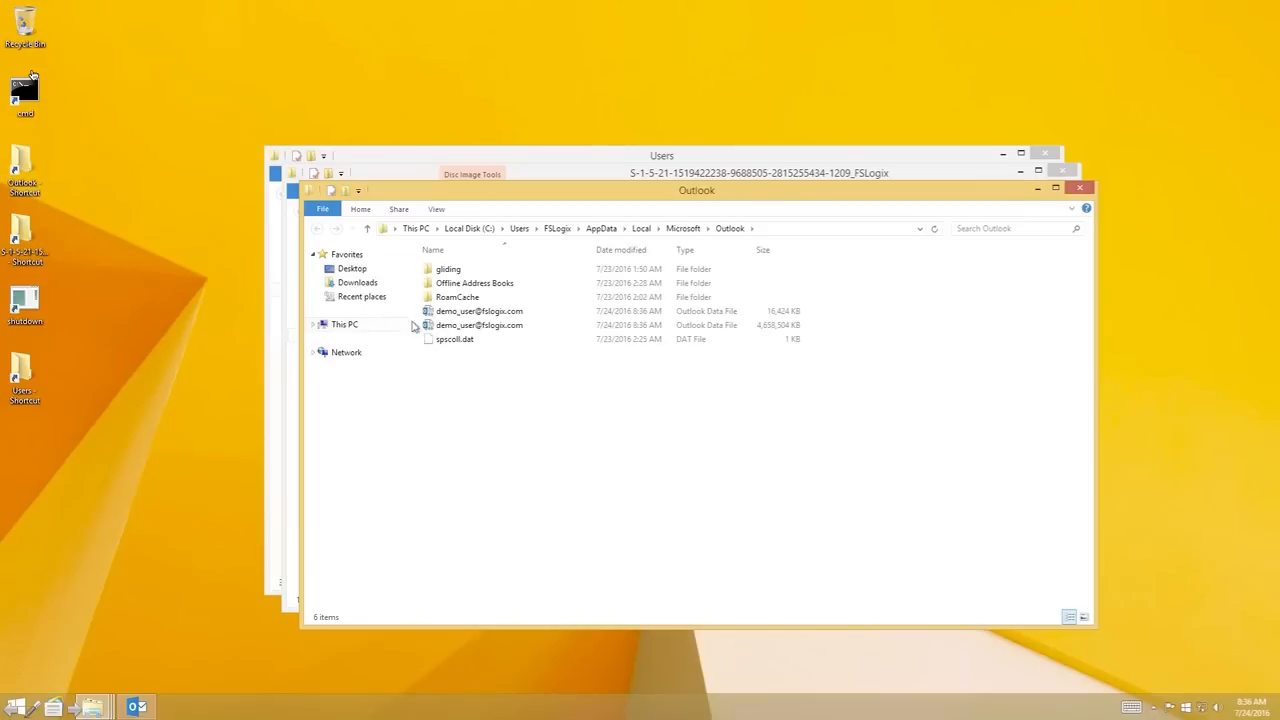
{"action": "left_click", "coordinate": [480, 324]}
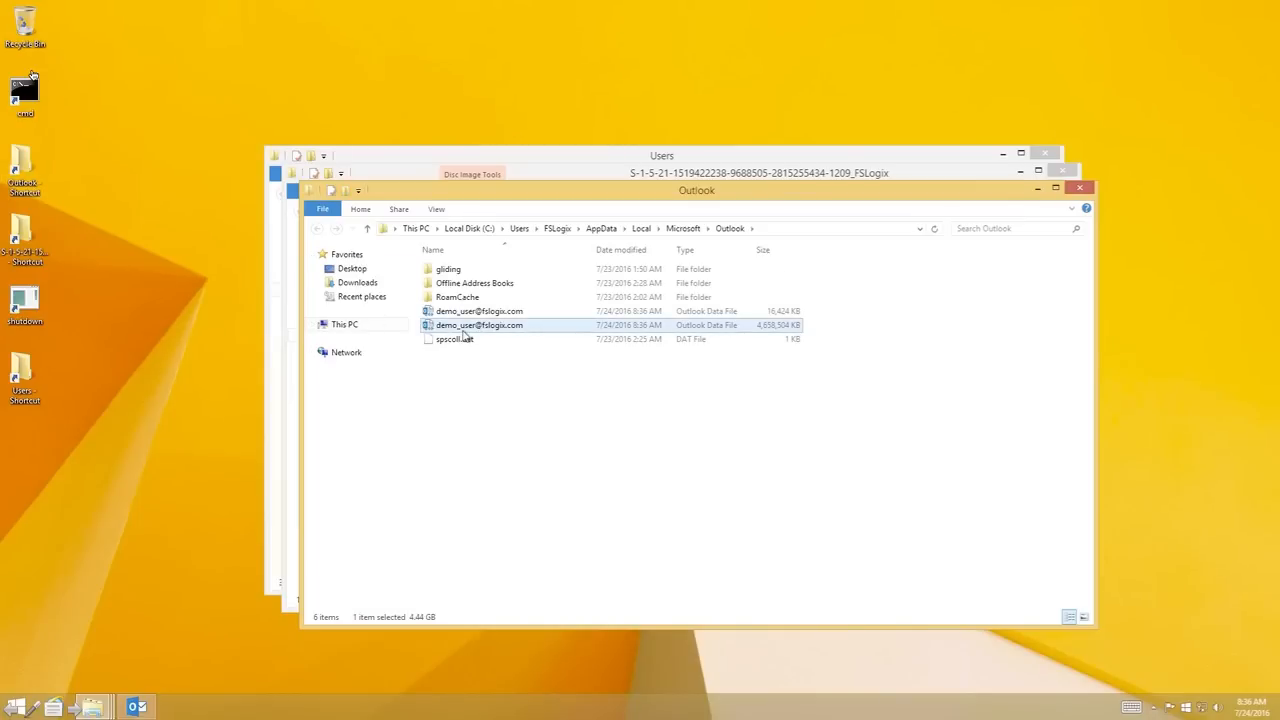
{"action": "mouse_move", "coordinate": [852, 376]}
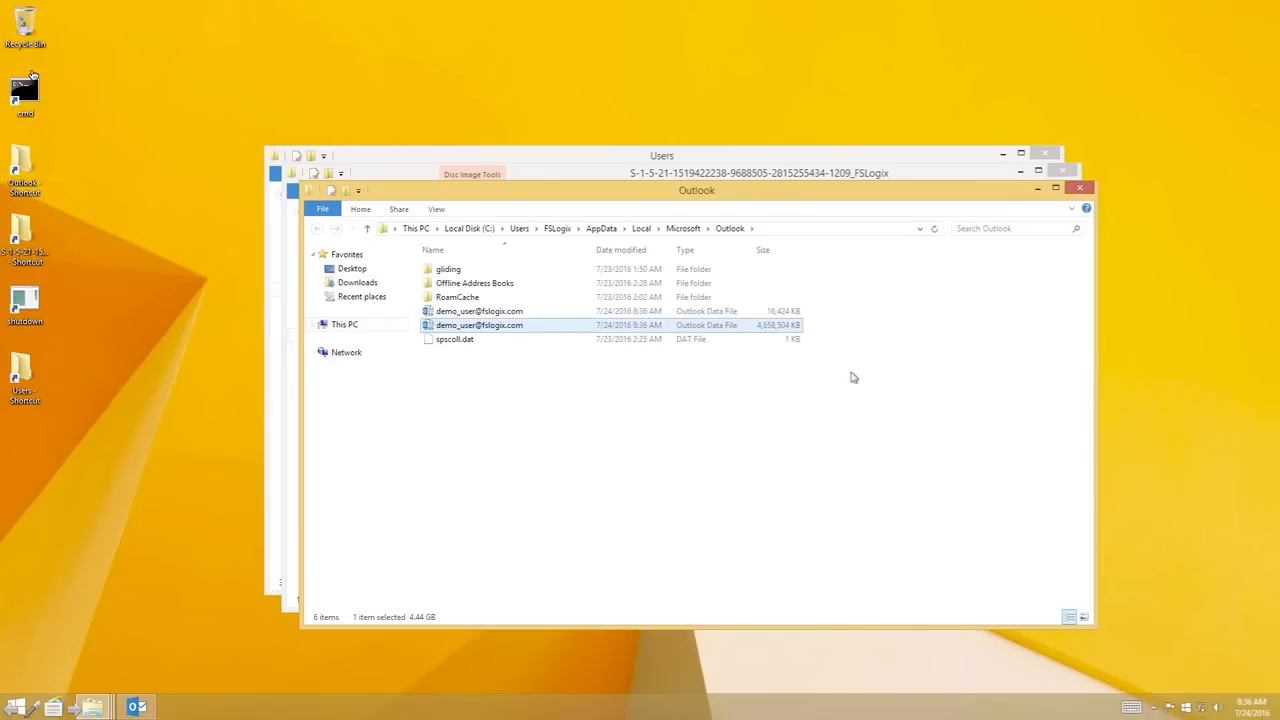
Close the Outlook data folder and remaining profile folder windows, returning to the desktop
{"action": "left_click", "coordinate": [1080, 188]}
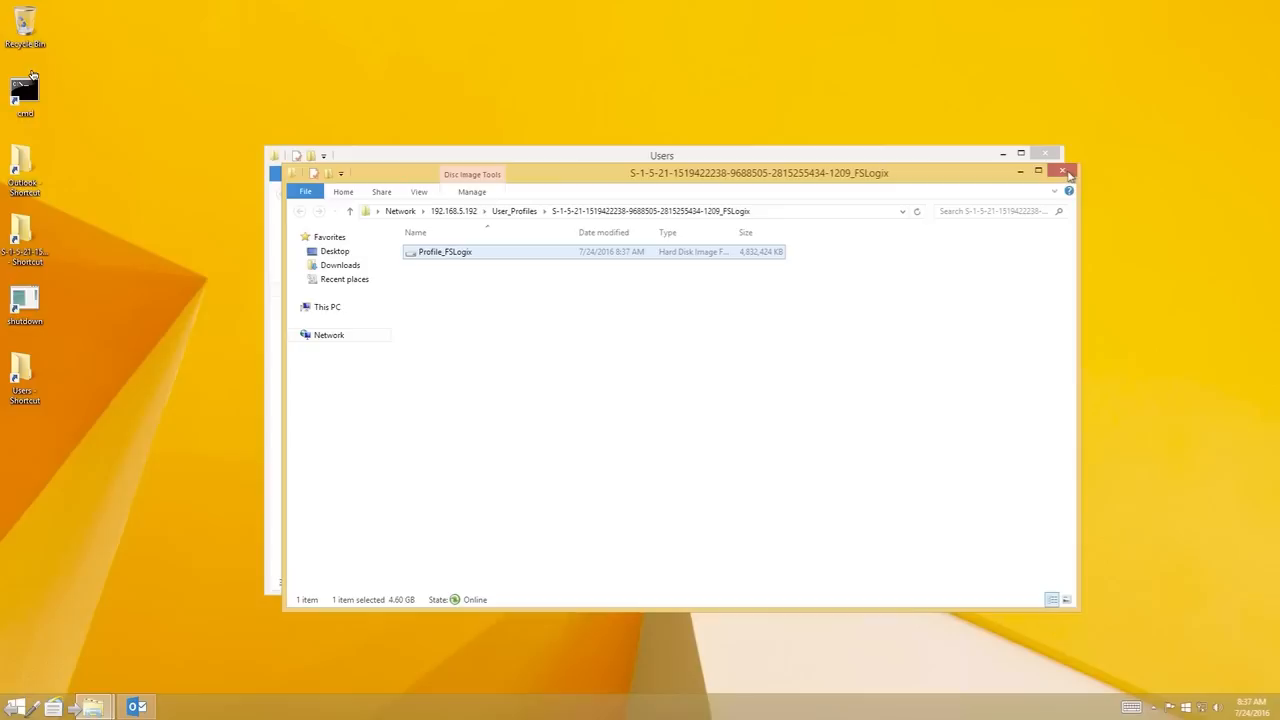
{"action": "left_click", "coordinate": [1062, 172]}
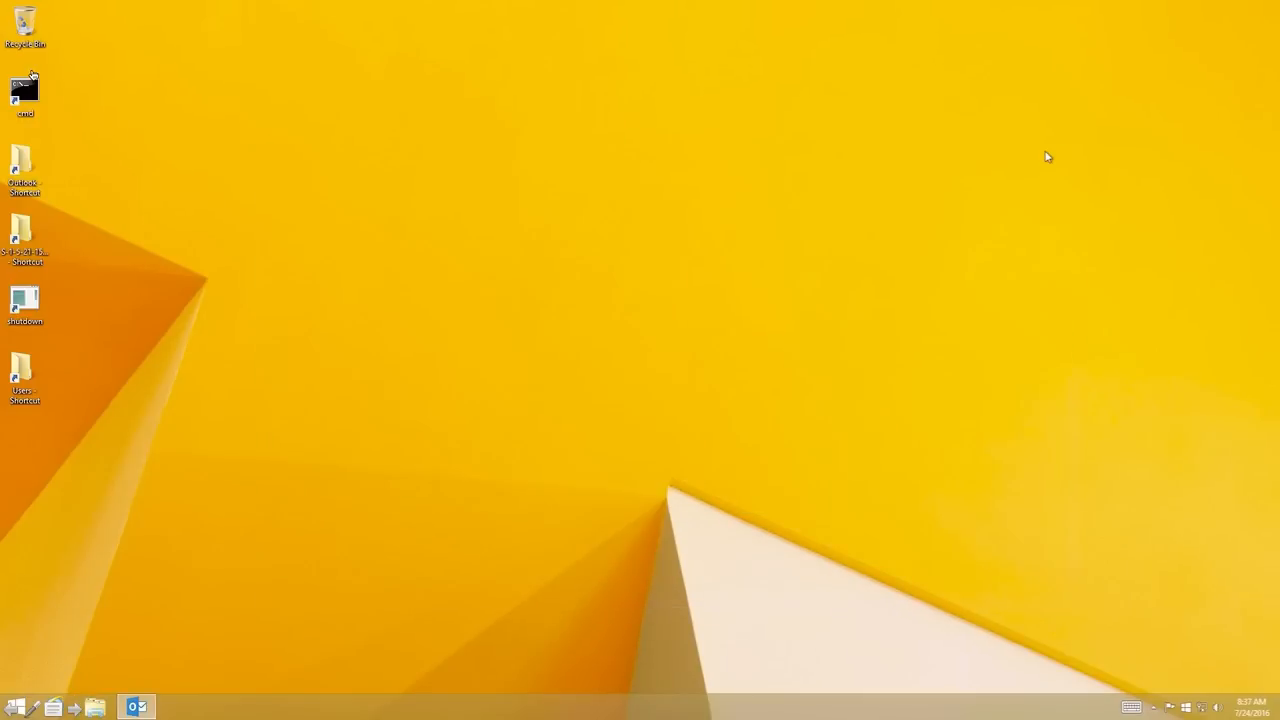